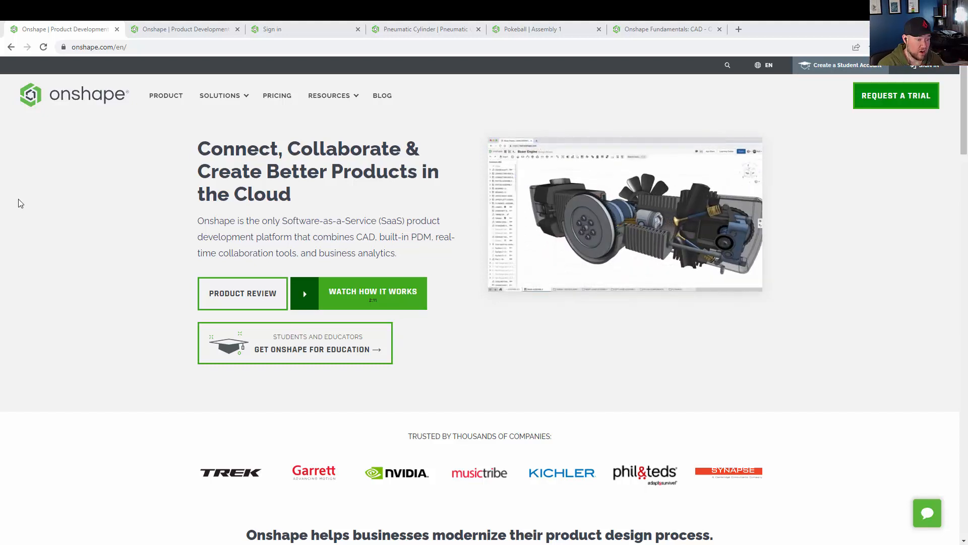
pyautogui.moveTo(372, 291)
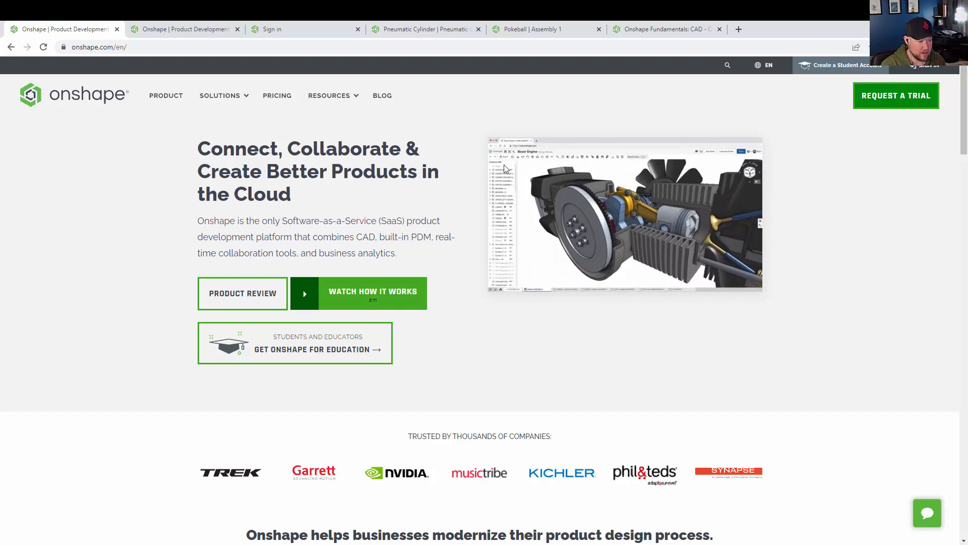
# Step: Open the Onshape account sign-in page from the onshape.com header
pyautogui.click(925, 65)
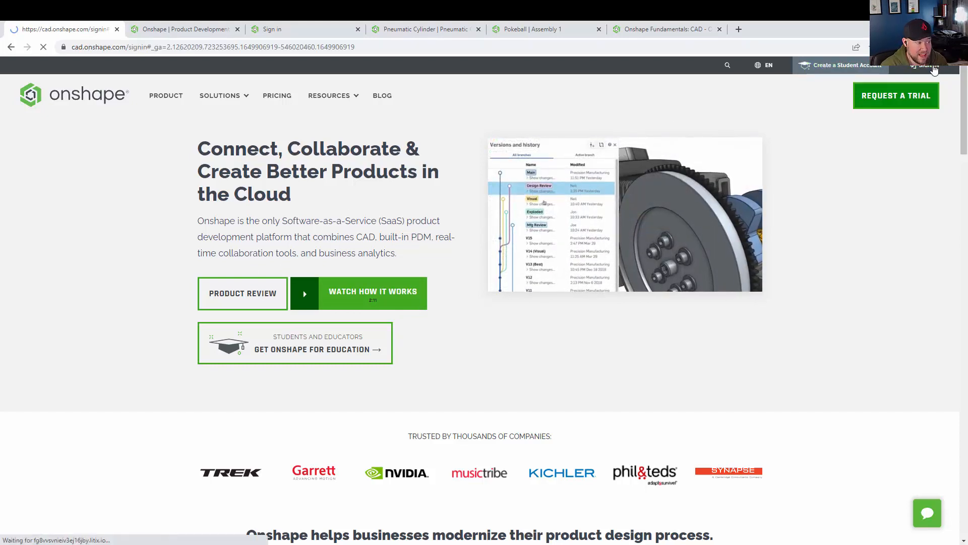
# Step: Focus the cad.onshape.com email field so saved credentials can autofill
pyautogui.click(924, 65)
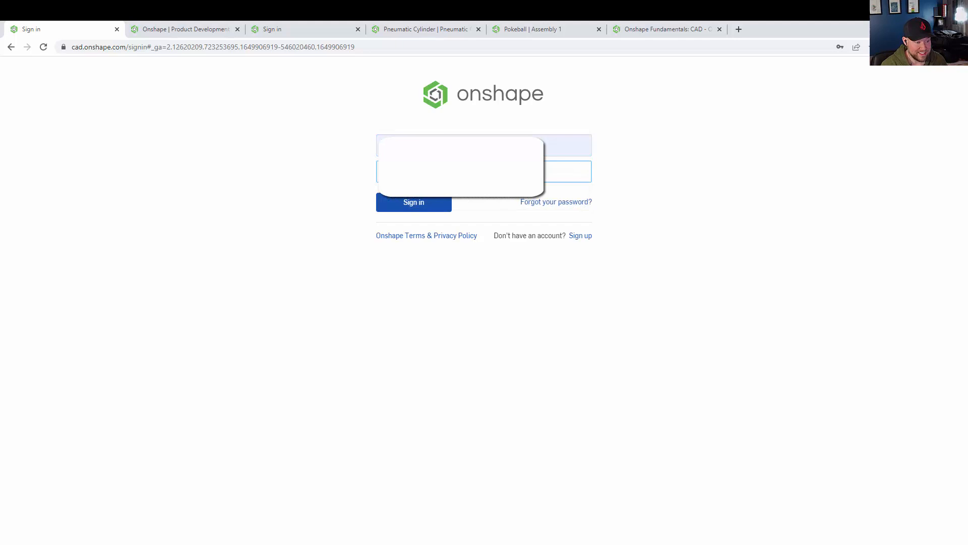
# Step: Sign in, browse Shared with me and Created by me, then return to My Onshape
pyautogui.click(413, 202)
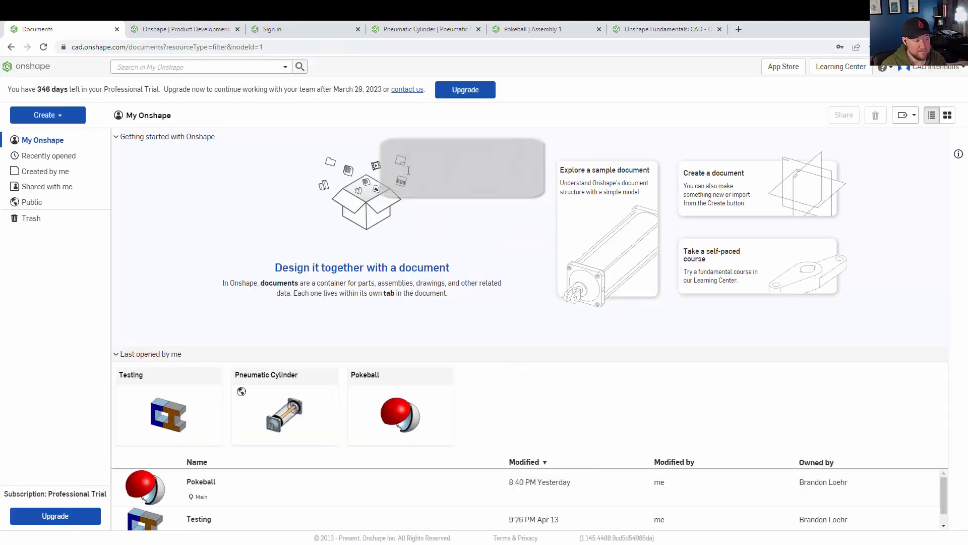
pyautogui.moveTo(105, 412)
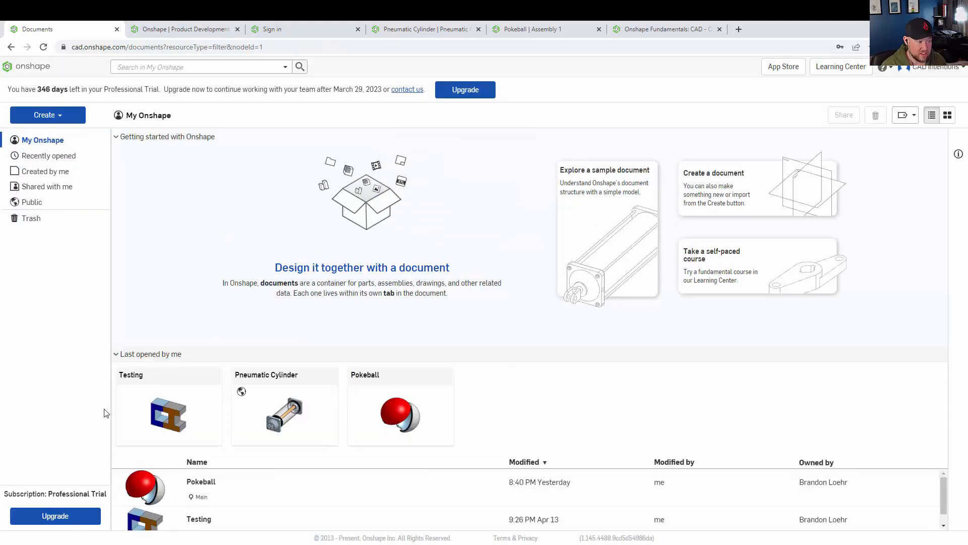
pyautogui.moveTo(523, 406)
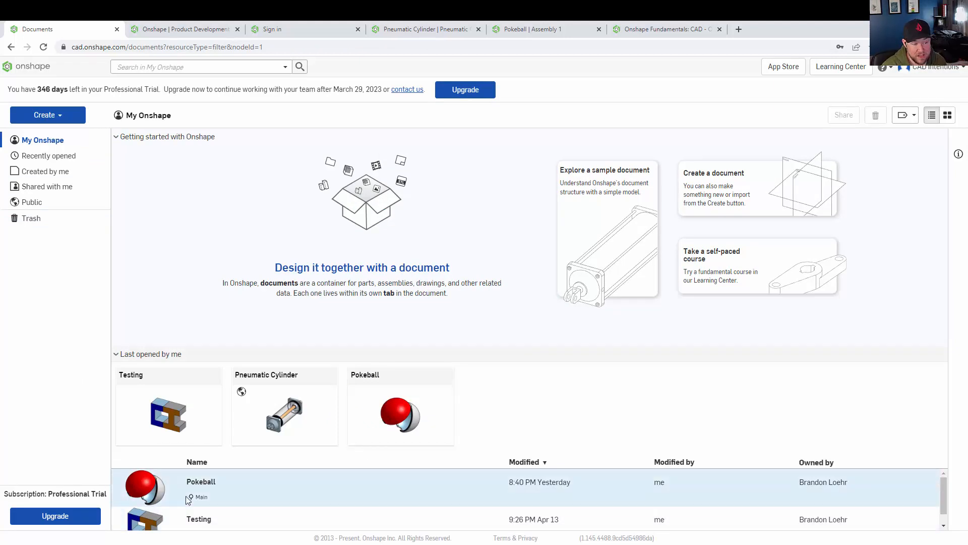
pyautogui.moveTo(46, 186)
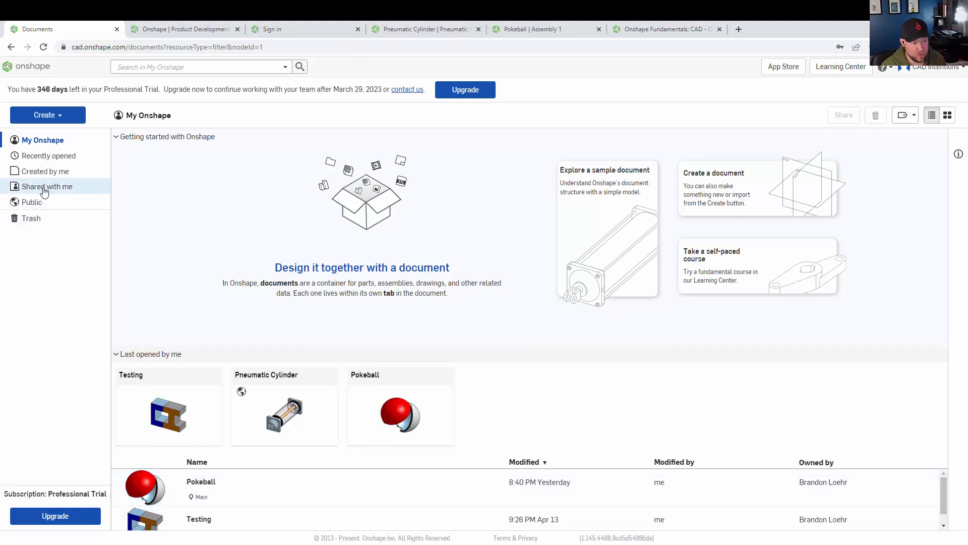
pyautogui.click(45, 186)
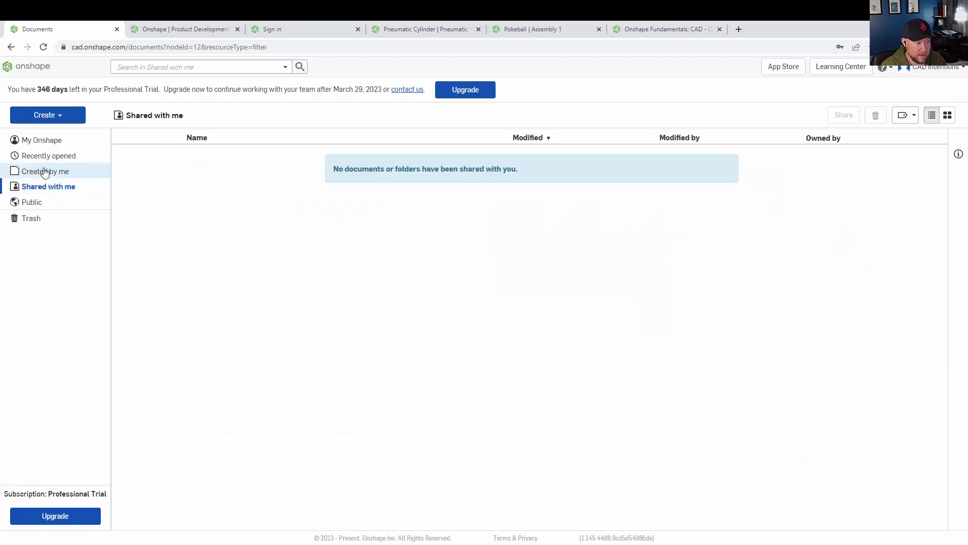
pyautogui.click(45, 171)
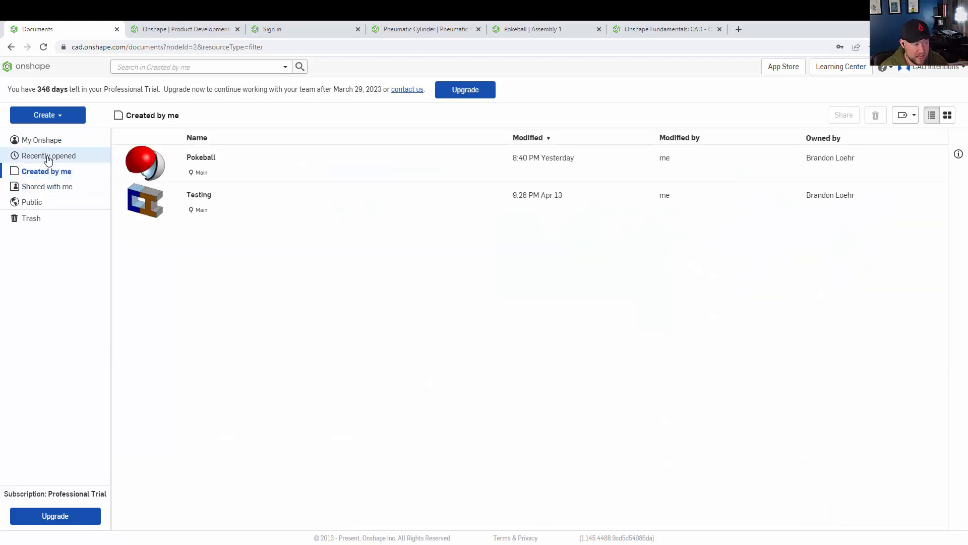
pyautogui.click(42, 140)
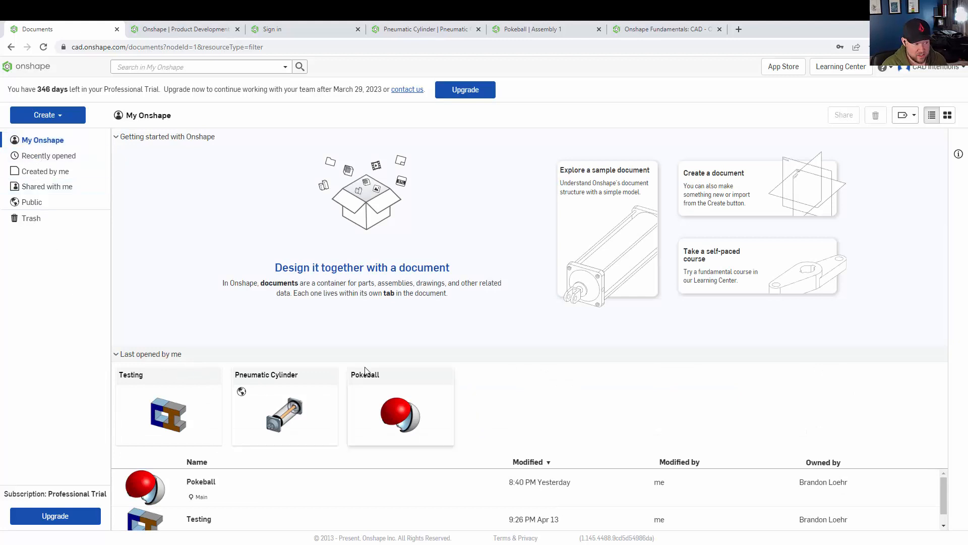
pyautogui.moveTo(396, 439)
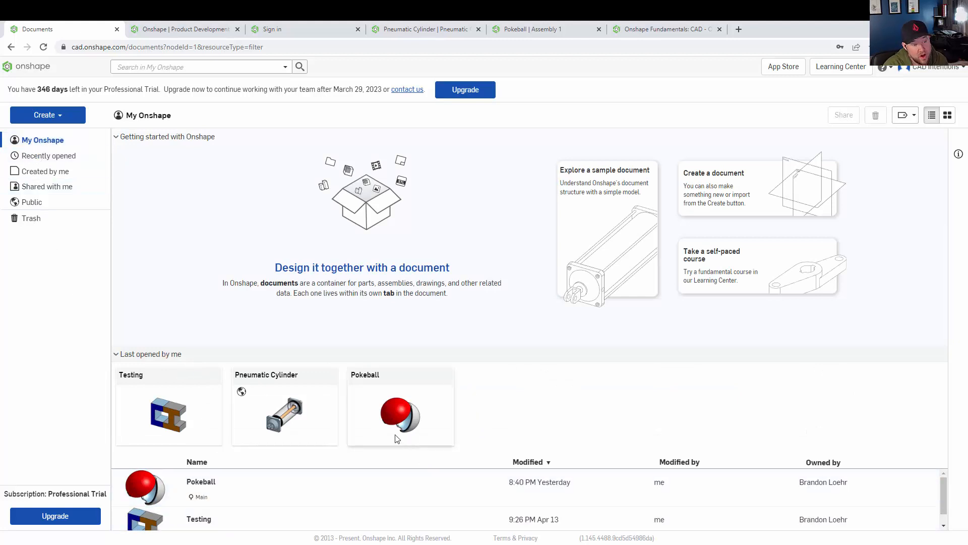